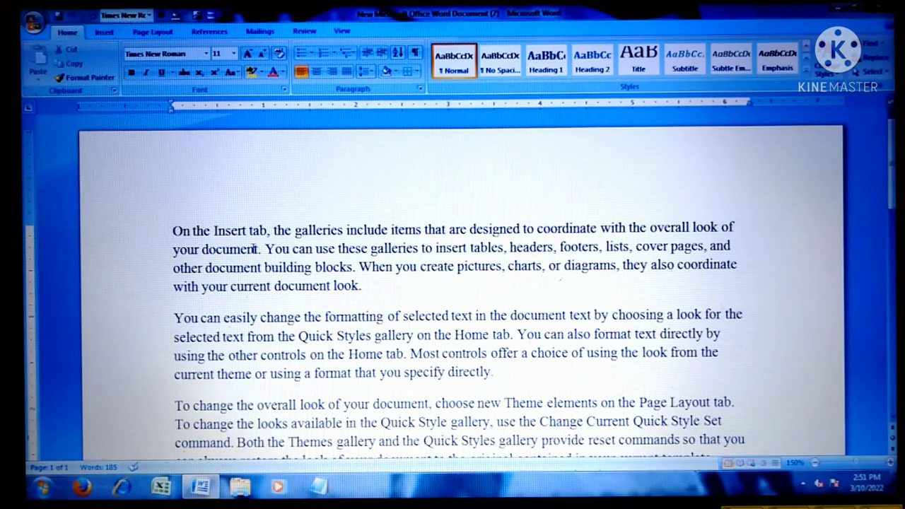
scroll(down, 3)
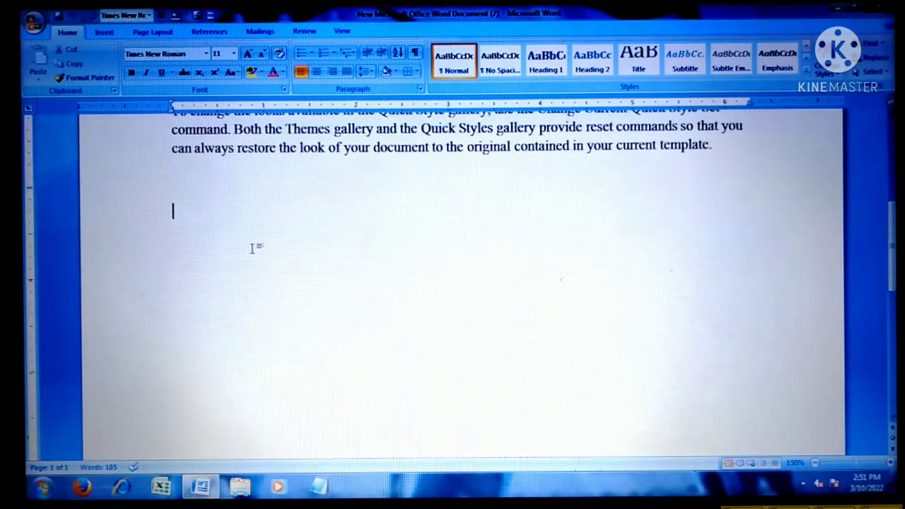